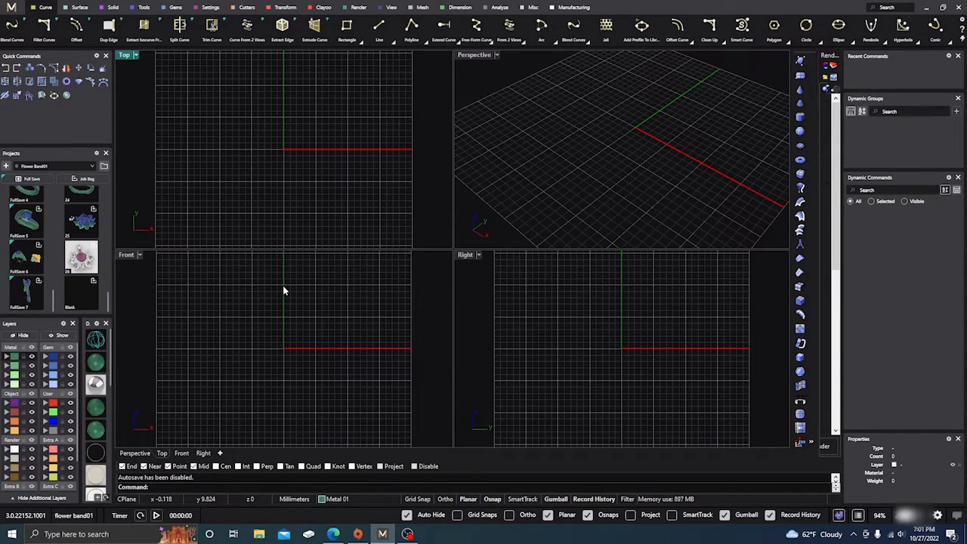
mouse_move(337, 330)
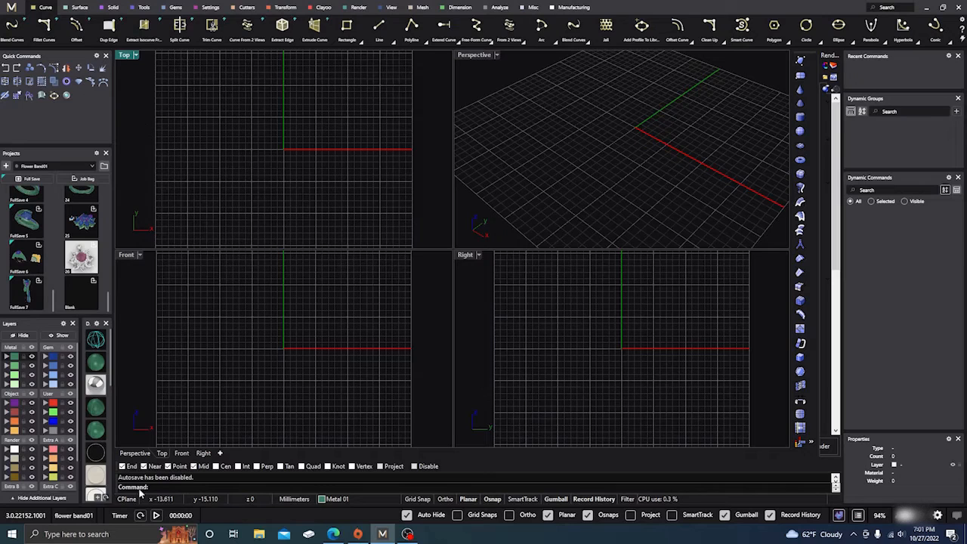
mouse_move(163, 32)
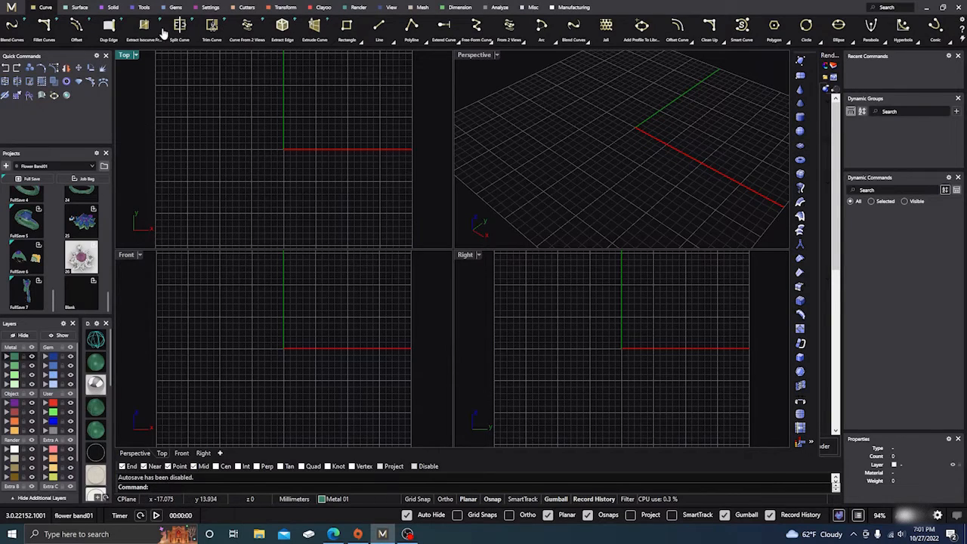
mouse_move(159, 88)
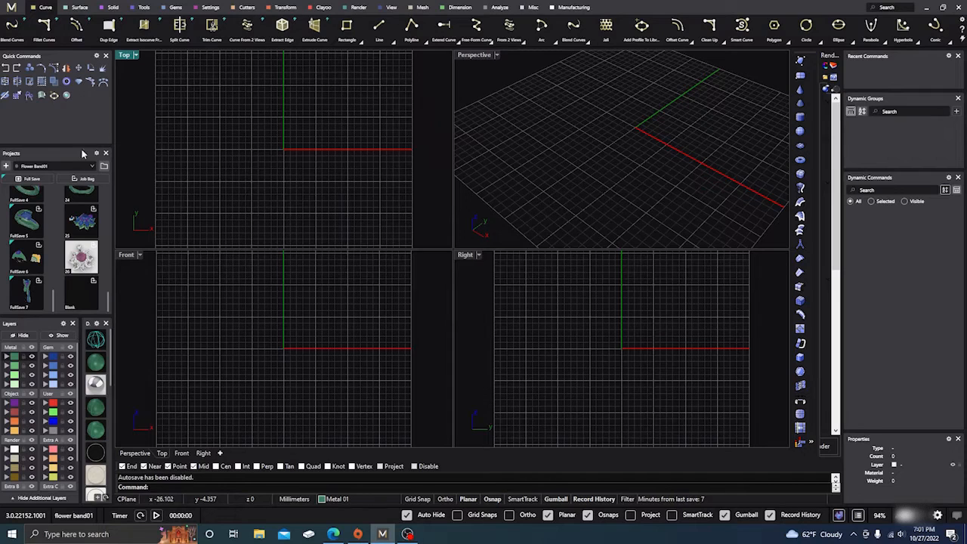
Open the MatrixGold logo menu to show the Edit commands list
click(7, 7)
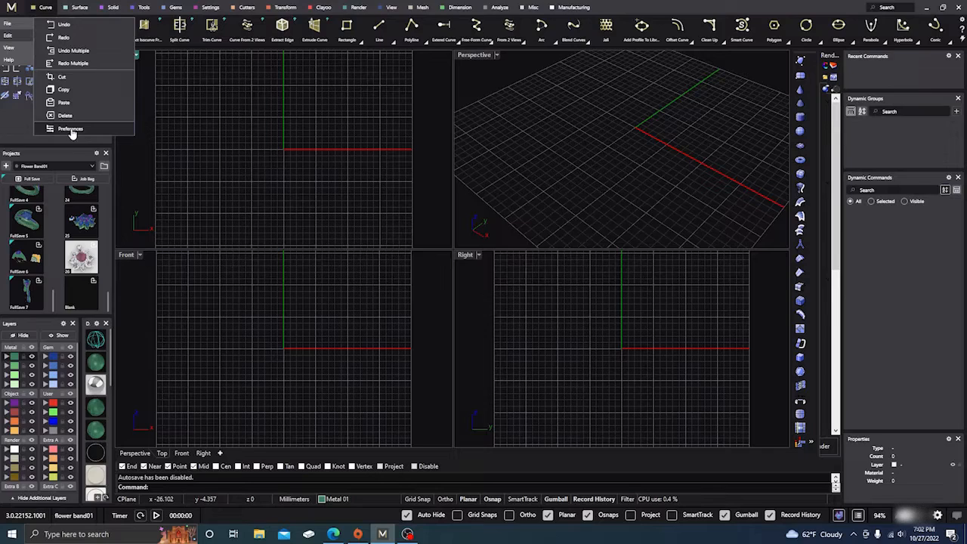
Set Command Bar Location to Top on the Rhinoceros preferences page
click(70, 129)
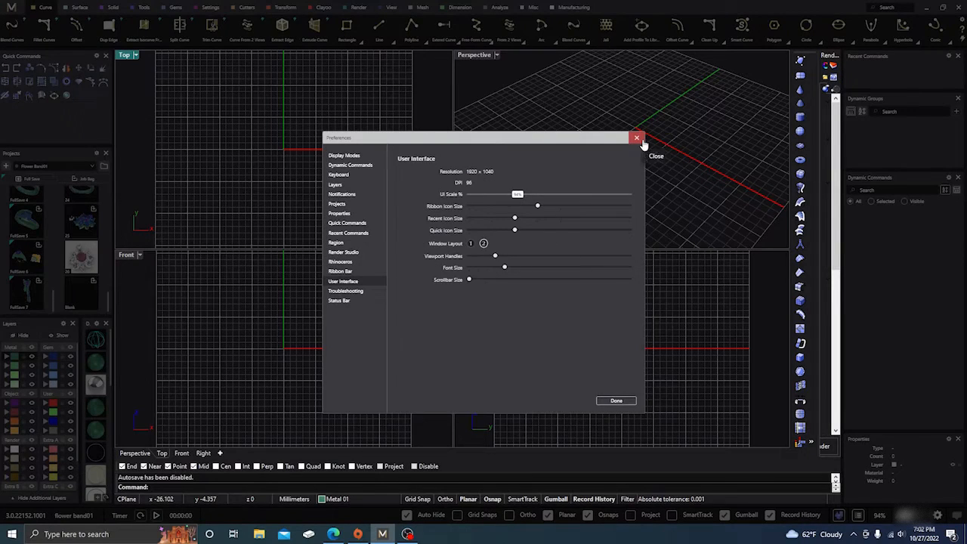
click(636, 139)
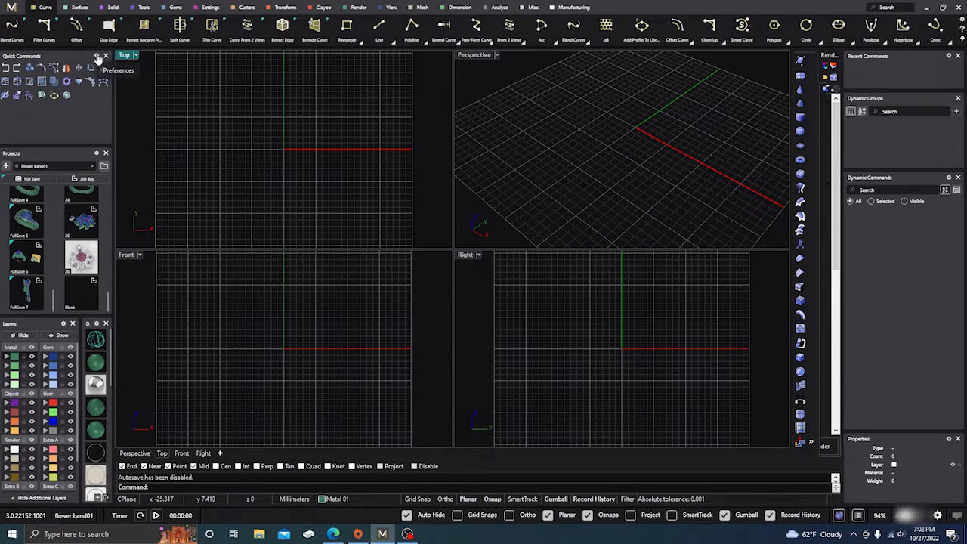
click(119, 70)
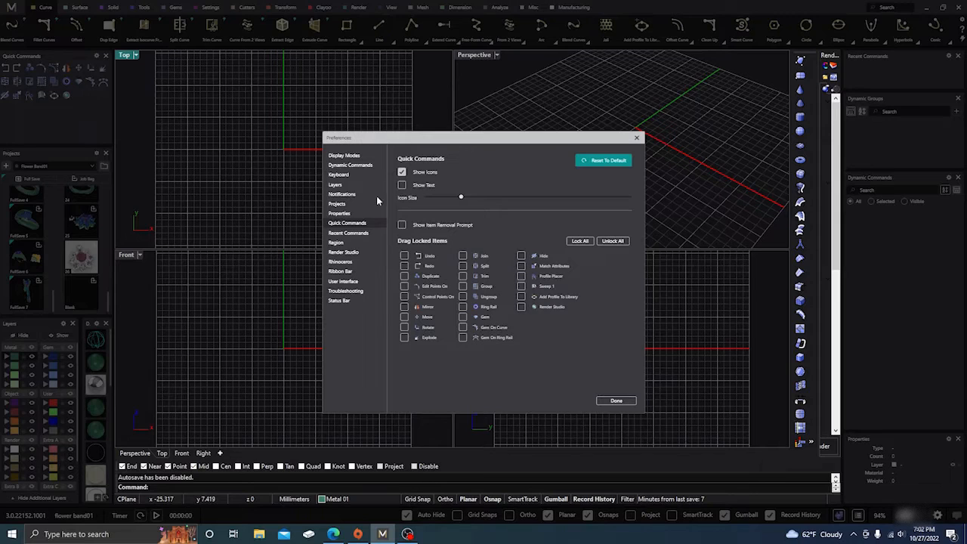
click(340, 261)
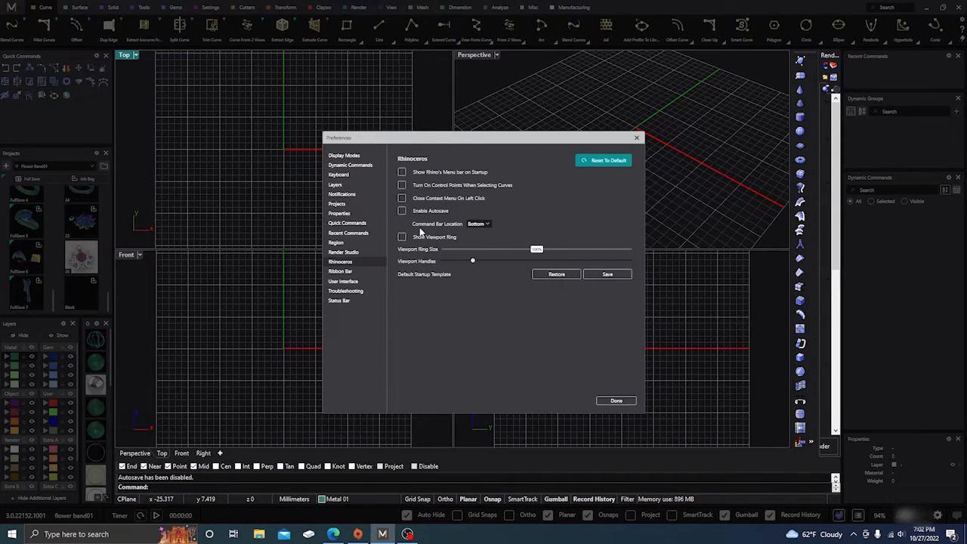
mouse_move(482, 229)
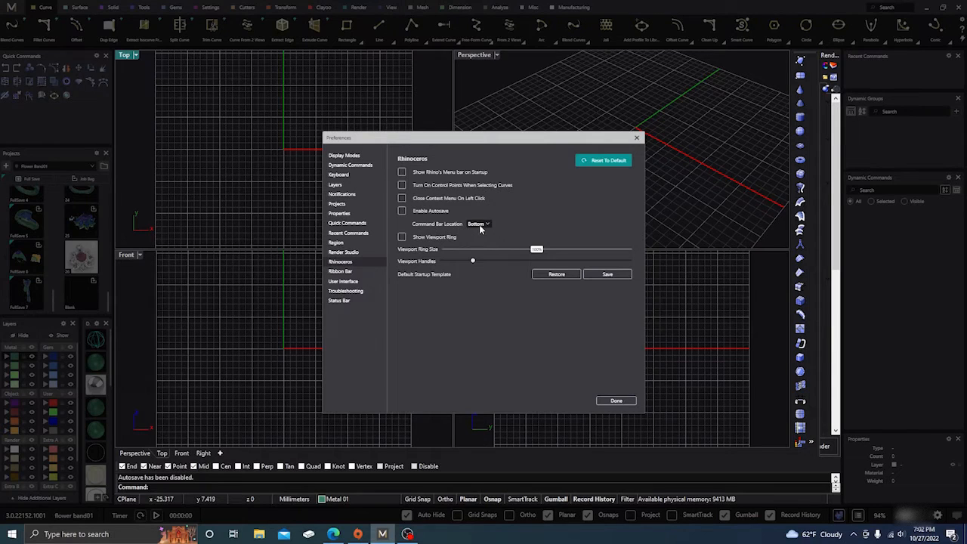
click(478, 223)
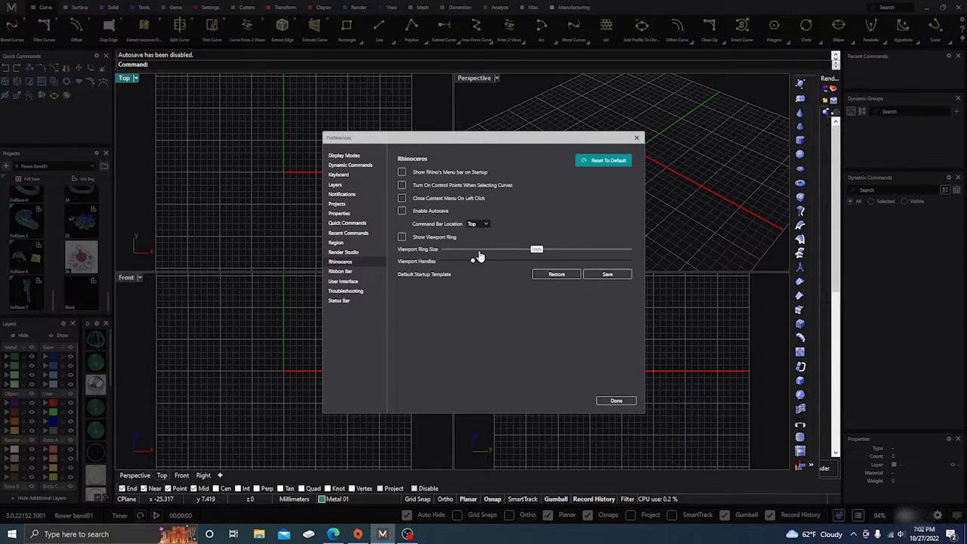
click(615, 400)
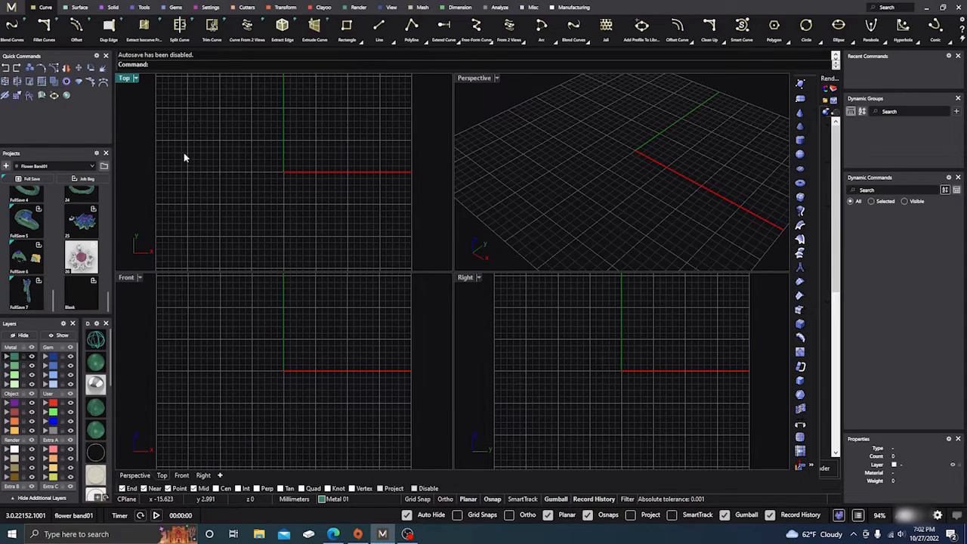
mouse_move(113, 100)
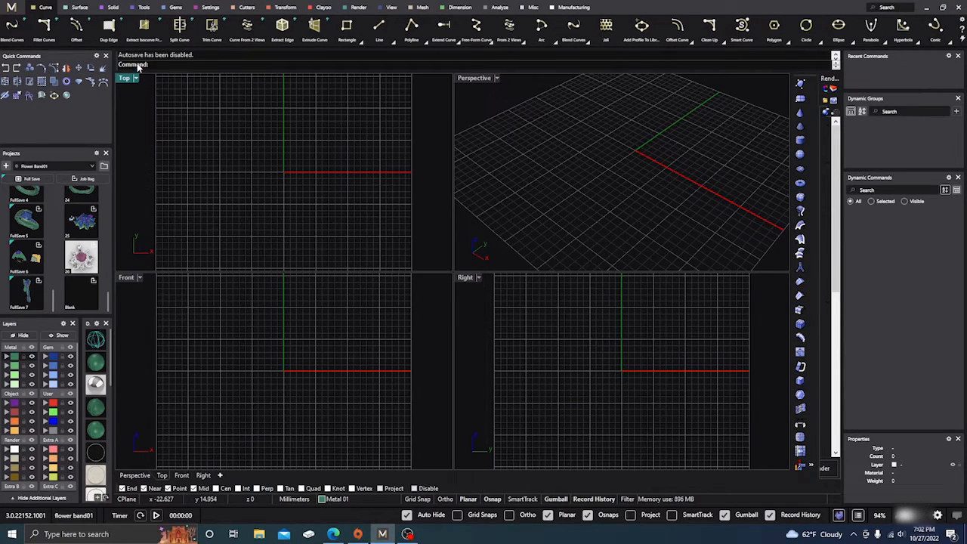
mouse_move(155, 64)
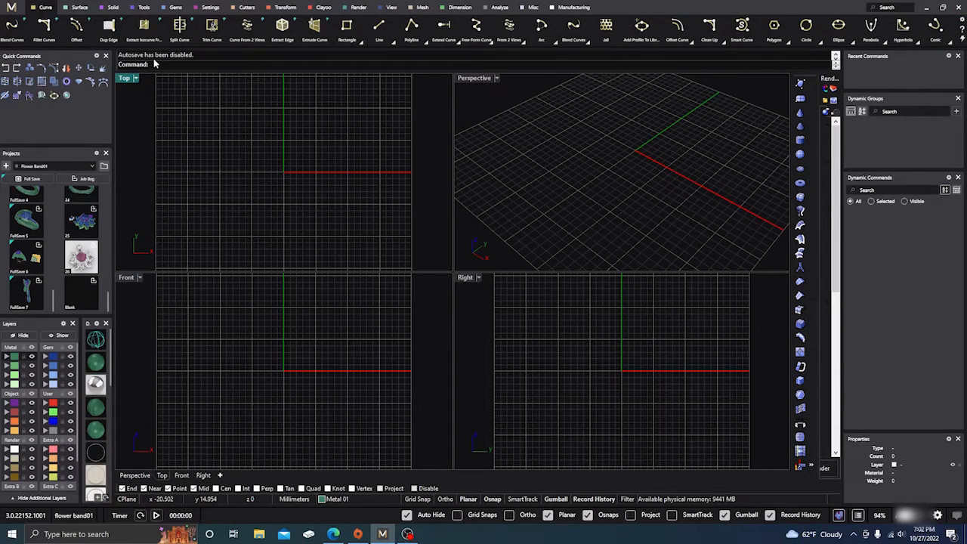
mouse_move(201, 169)
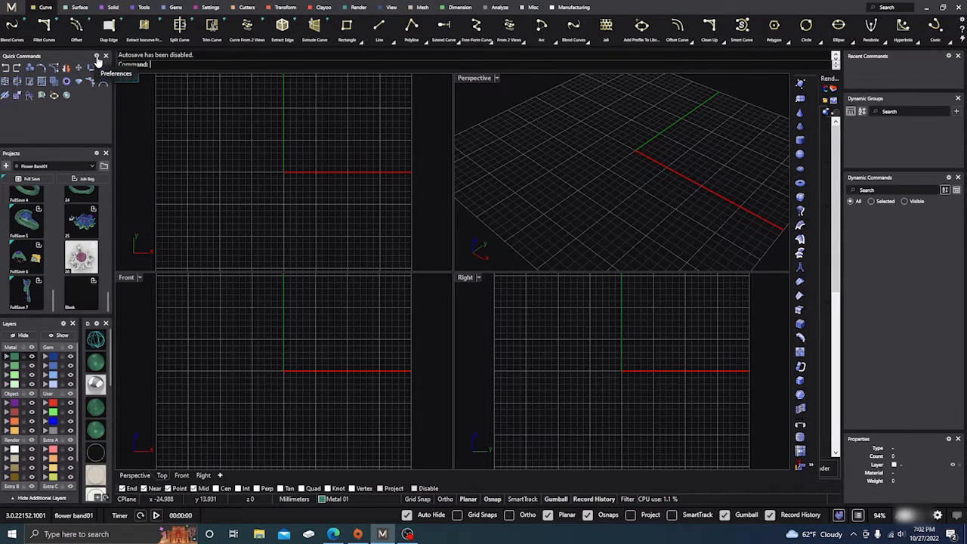
Set Command Bar Location back to Bottom on the Rhinoceros preferences page
click(116, 73)
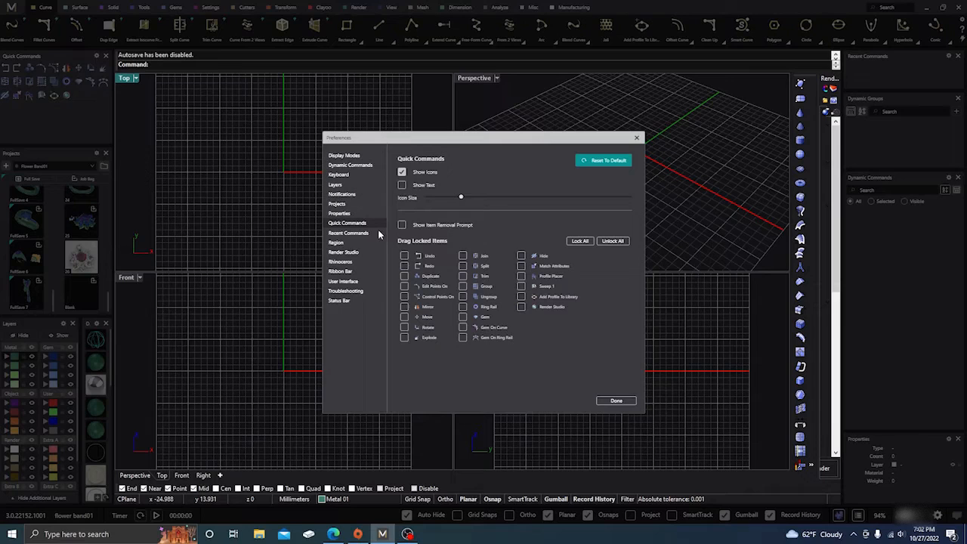
click(340, 261)
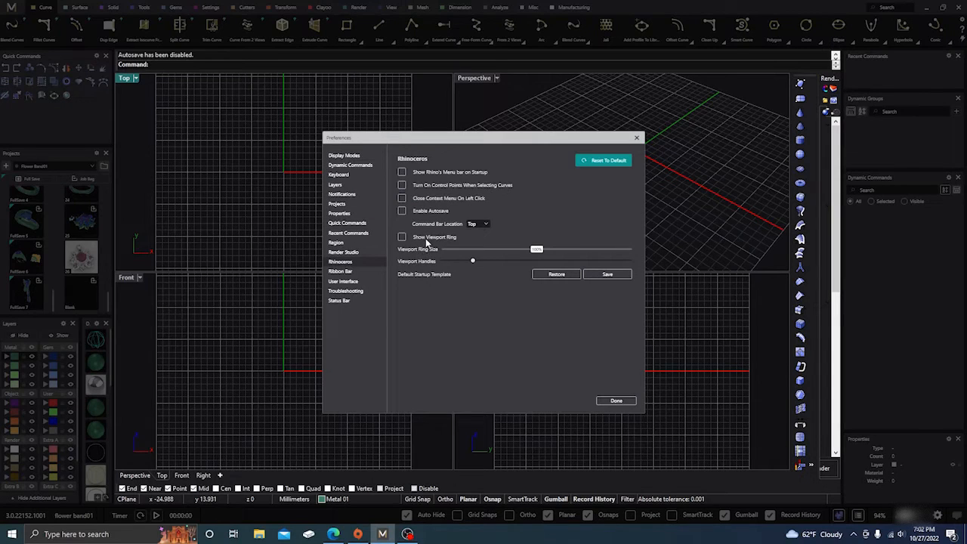
click(478, 223)
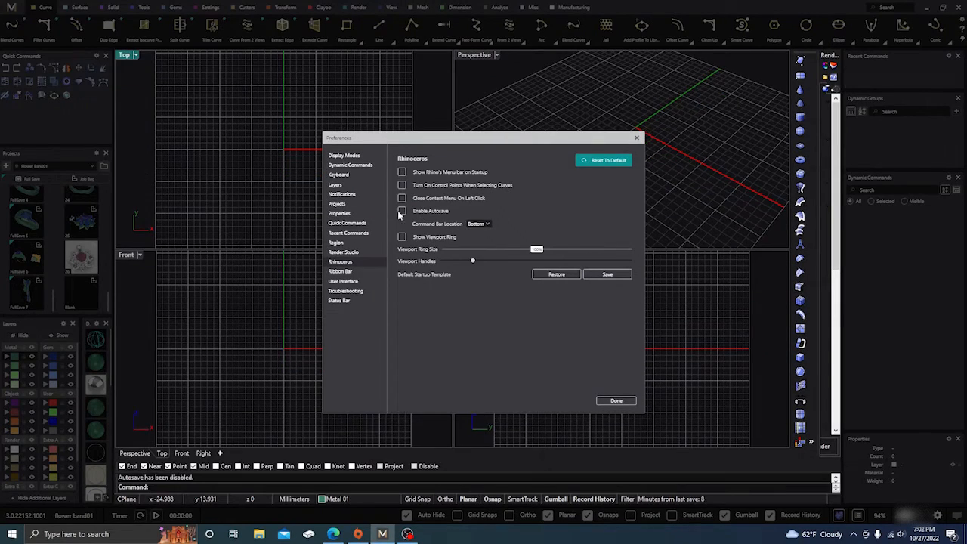
click(615, 400)
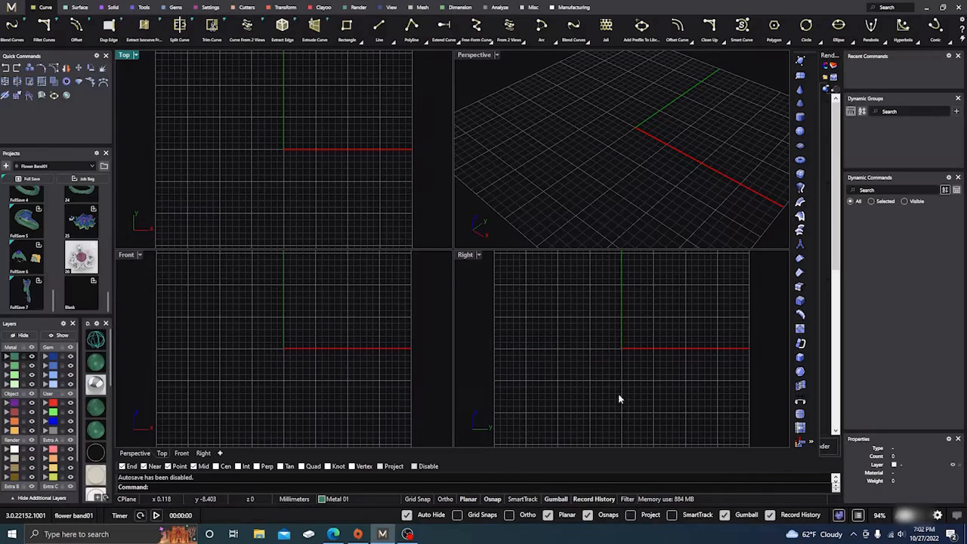
mouse_move(285, 175)
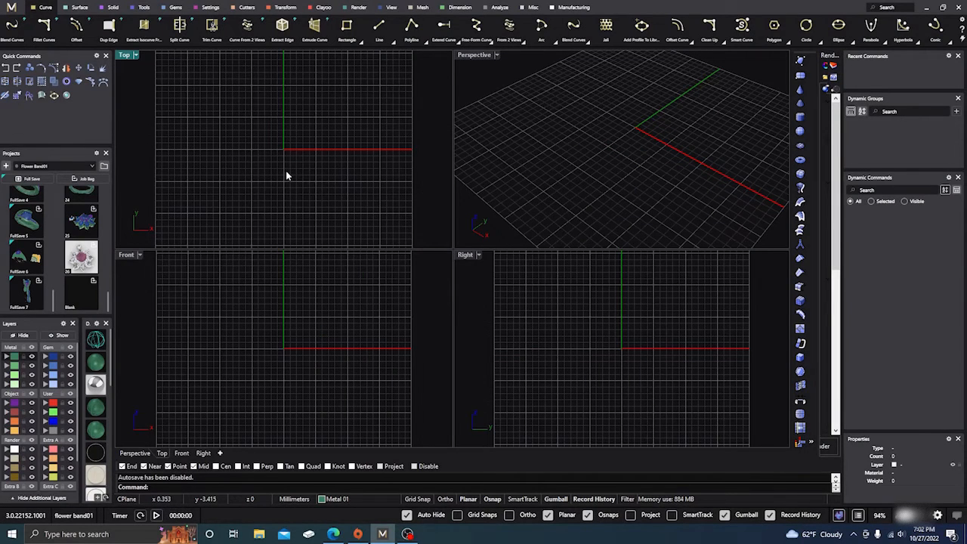
mouse_move(572, 320)
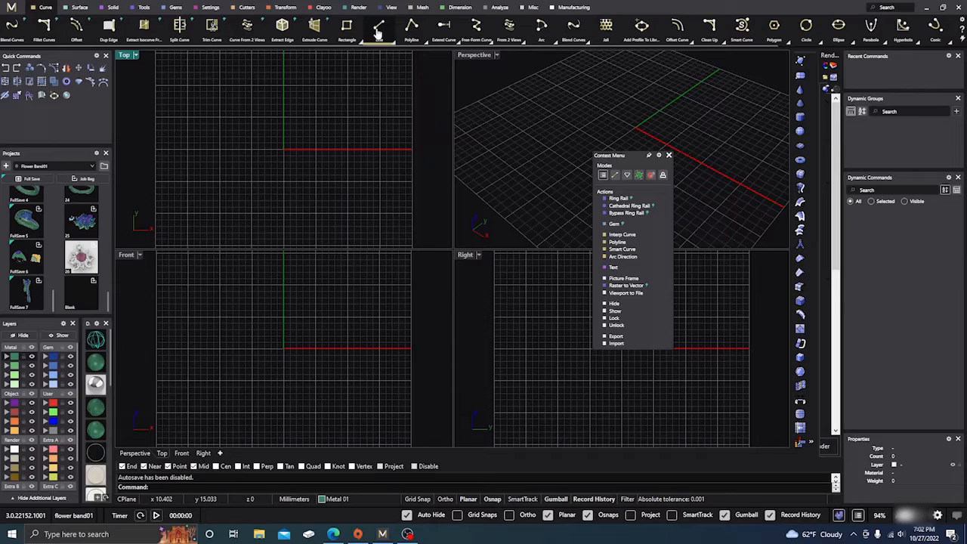
Draw a line in Top view on the Creation layer and move the Context Menu panel
click(275, 154)
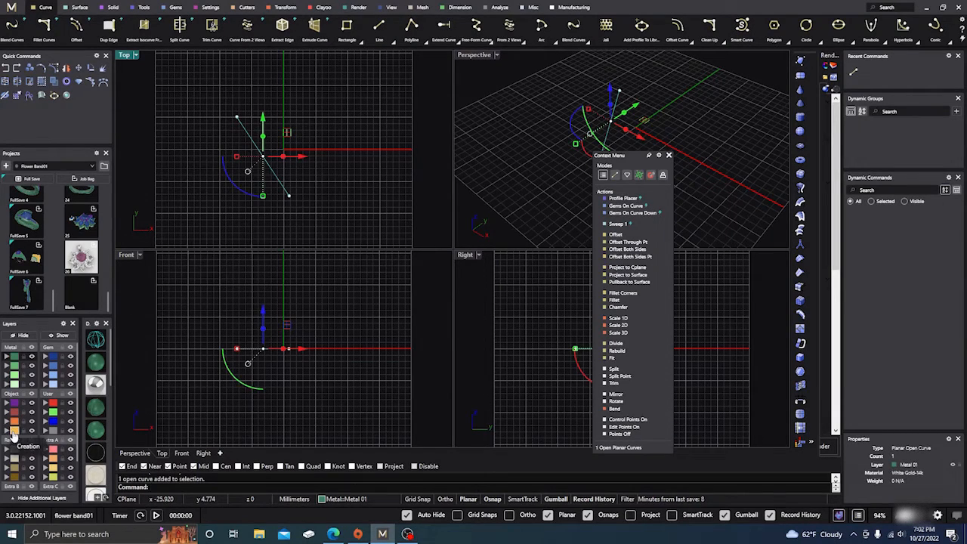
click(12, 434)
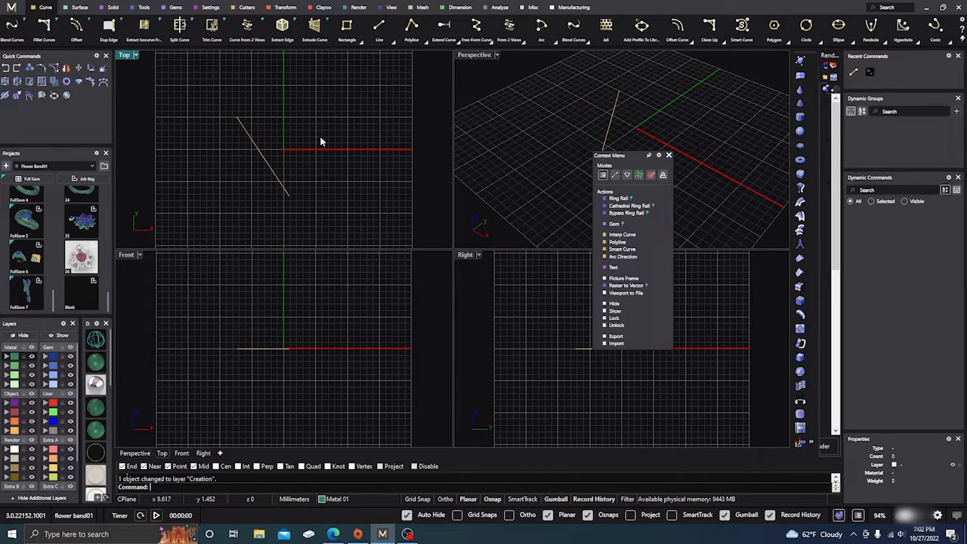
mouse_move(619, 157)
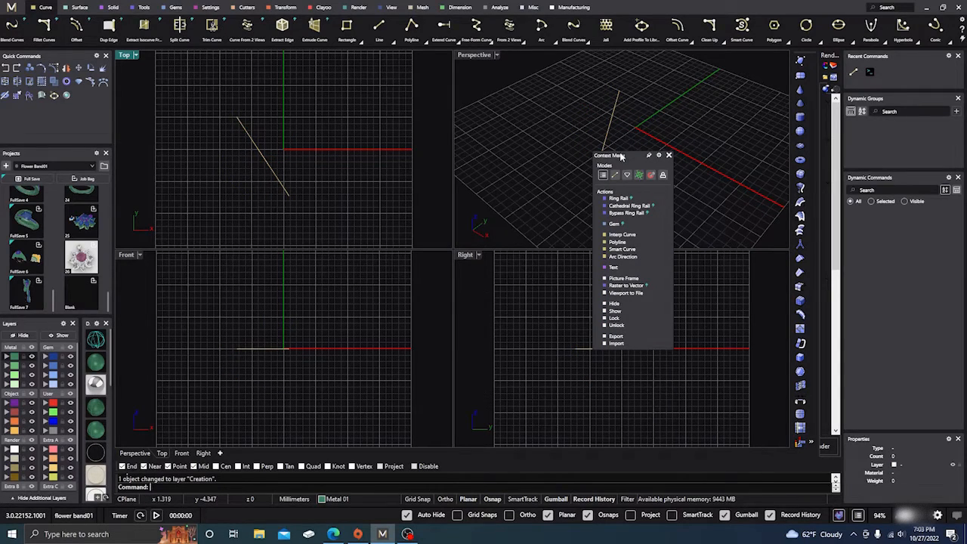
drag(619, 155, 449, 147)
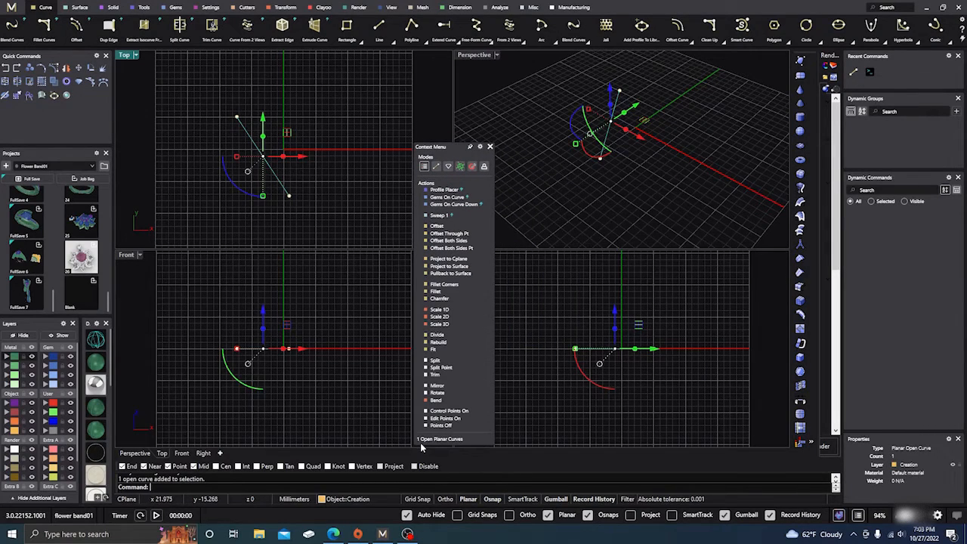
mouse_move(425, 448)
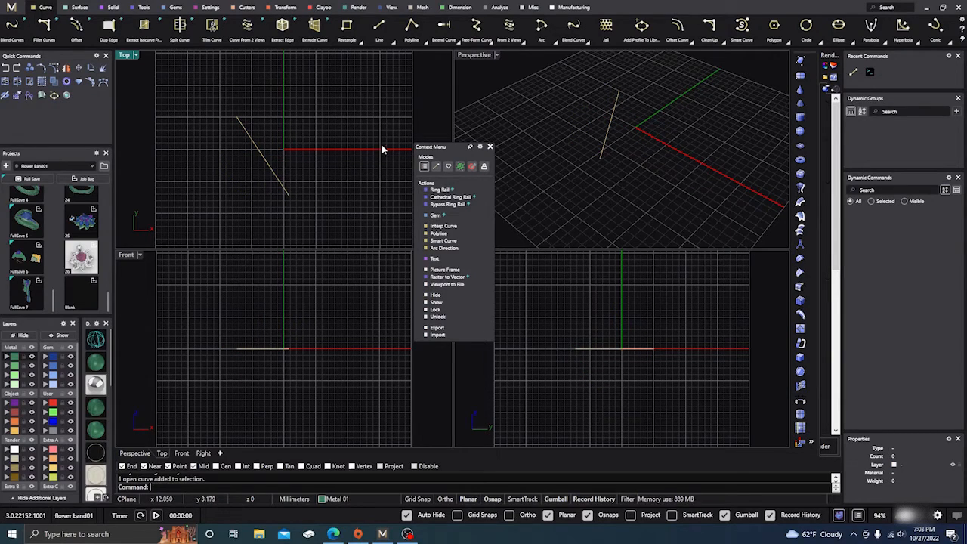
mouse_move(482, 159)
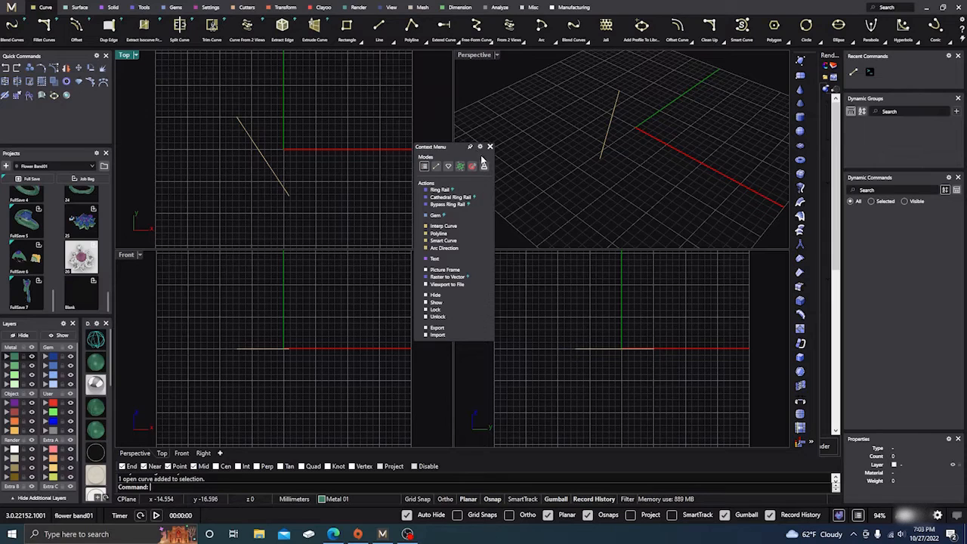
mouse_move(480, 147)
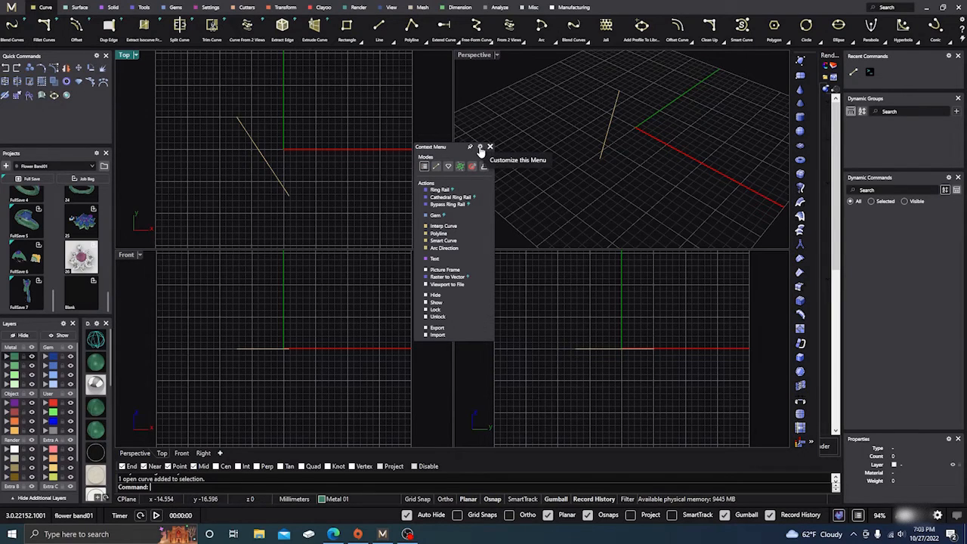
Open the Edit Context Menu editor from the panel's gear and position it
click(479, 147)
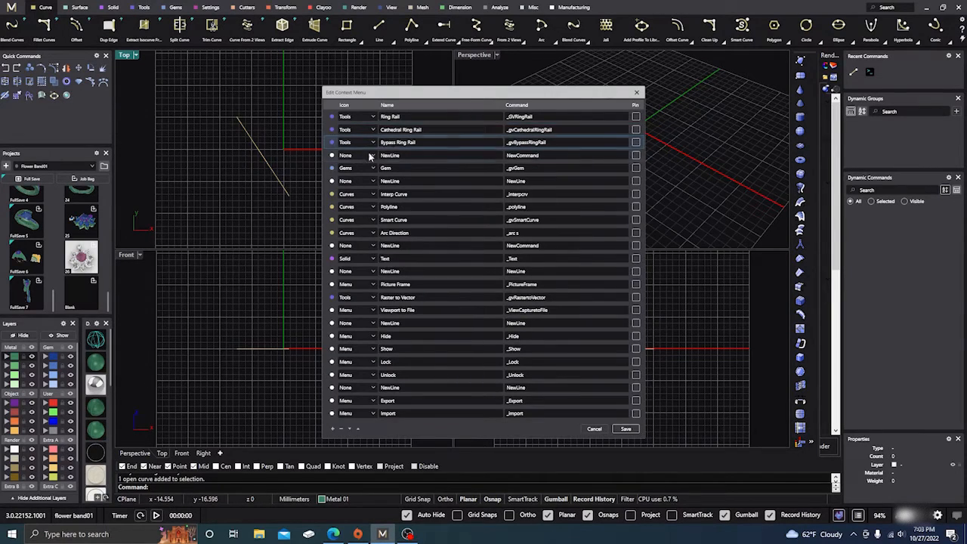
drag(348, 91, 504, 101)
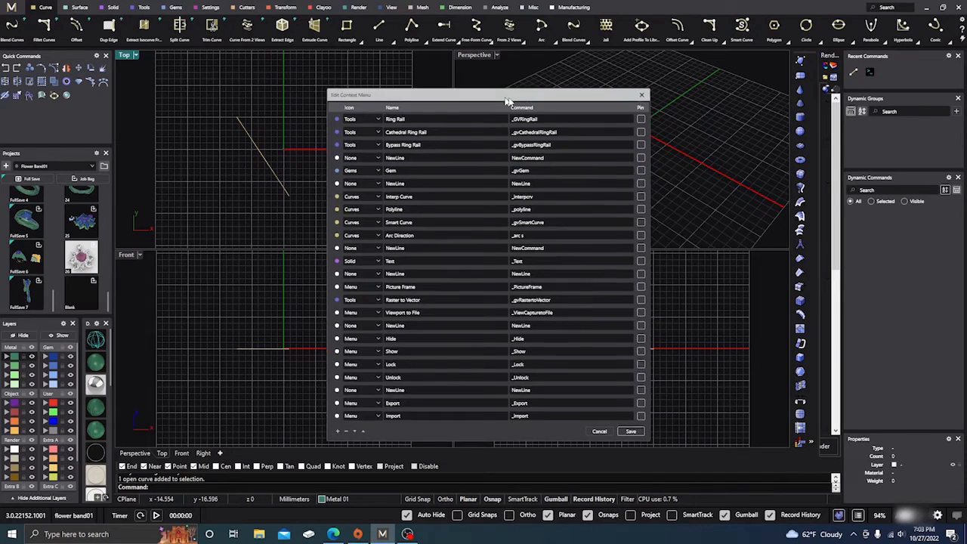
drag(506, 95, 536, 111)
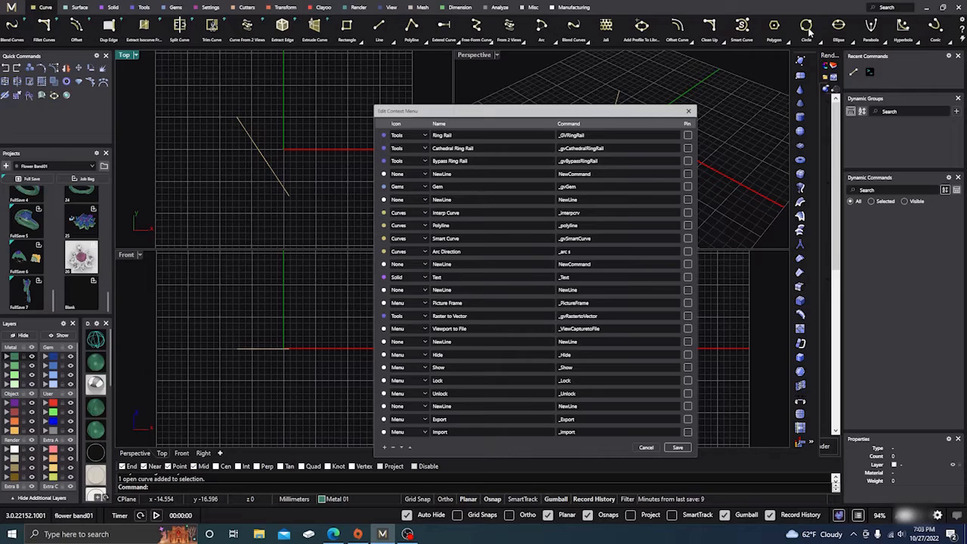
mouse_move(308, 111)
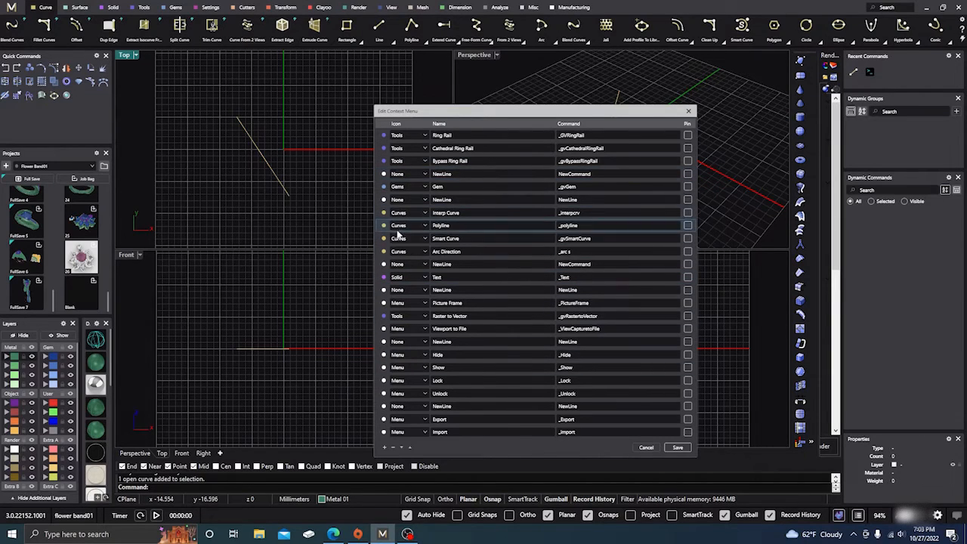
mouse_move(672, 120)
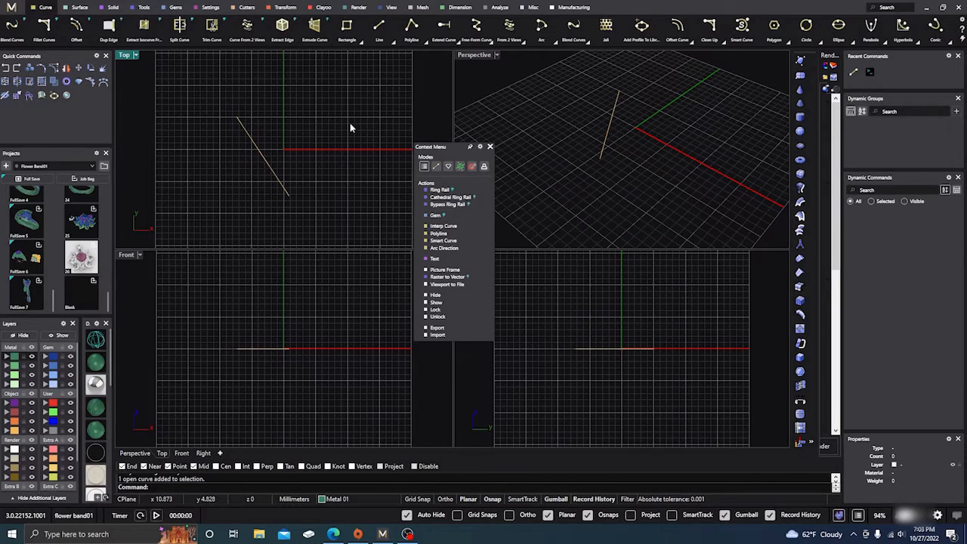
mouse_move(381, 192)
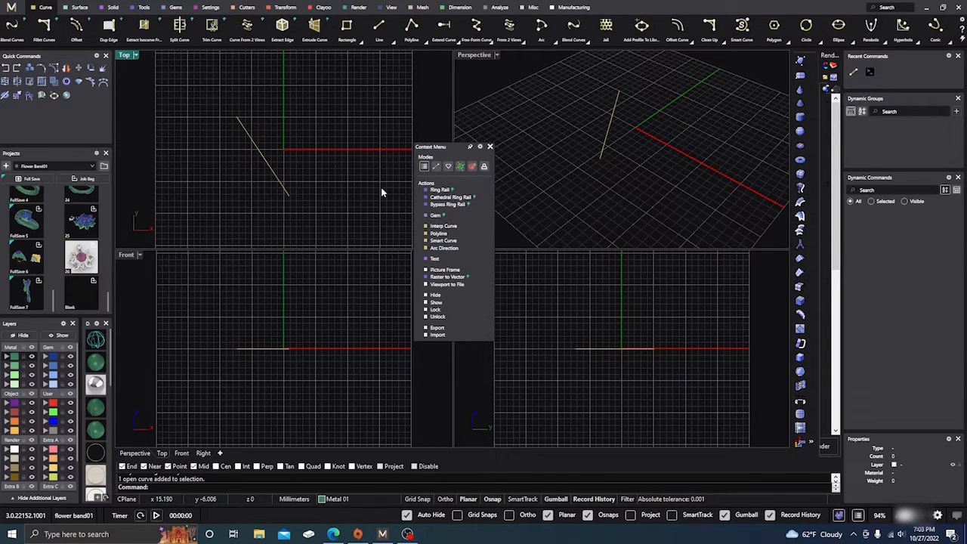
mouse_move(270, 176)
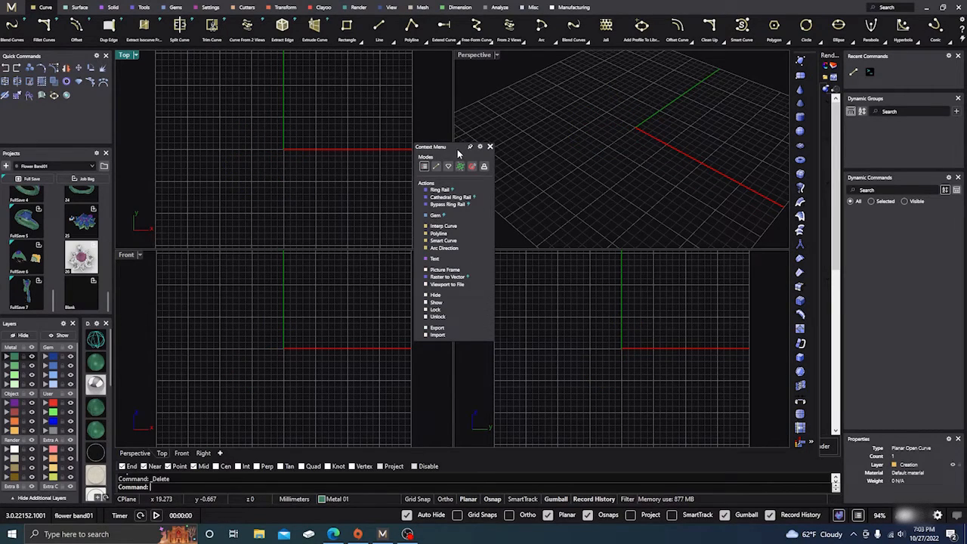
Reposition the Context Menu panel
drag(453, 147, 570, 147)
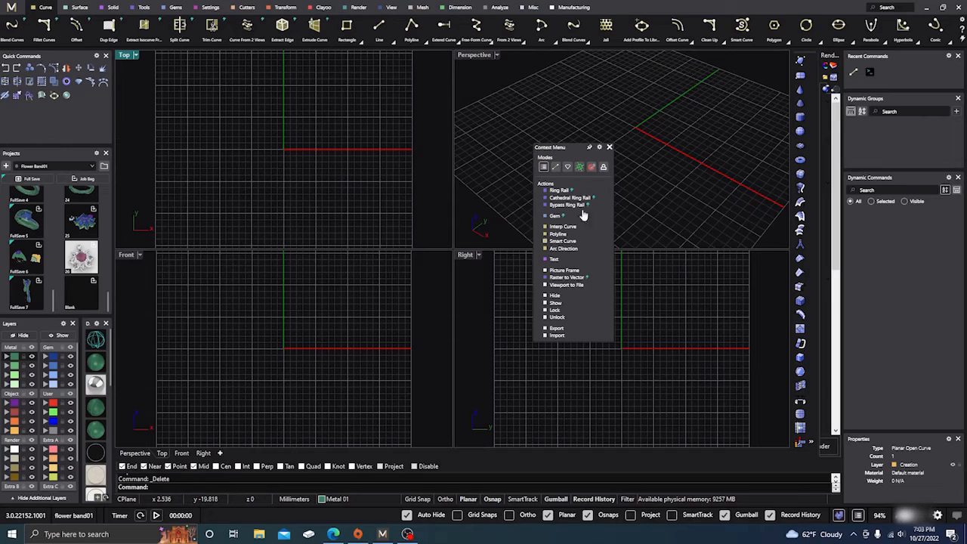
mouse_move(559, 160)
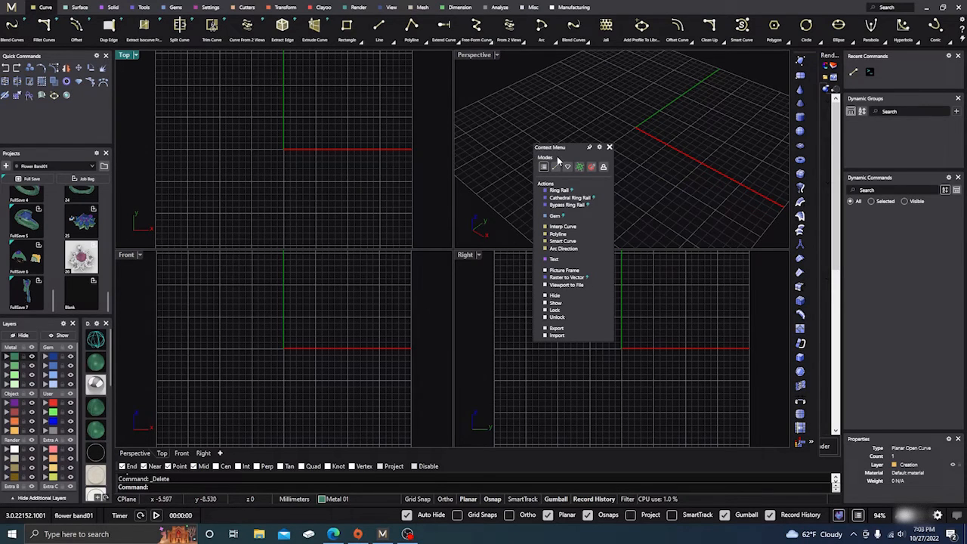
drag(570, 147, 446, 128)
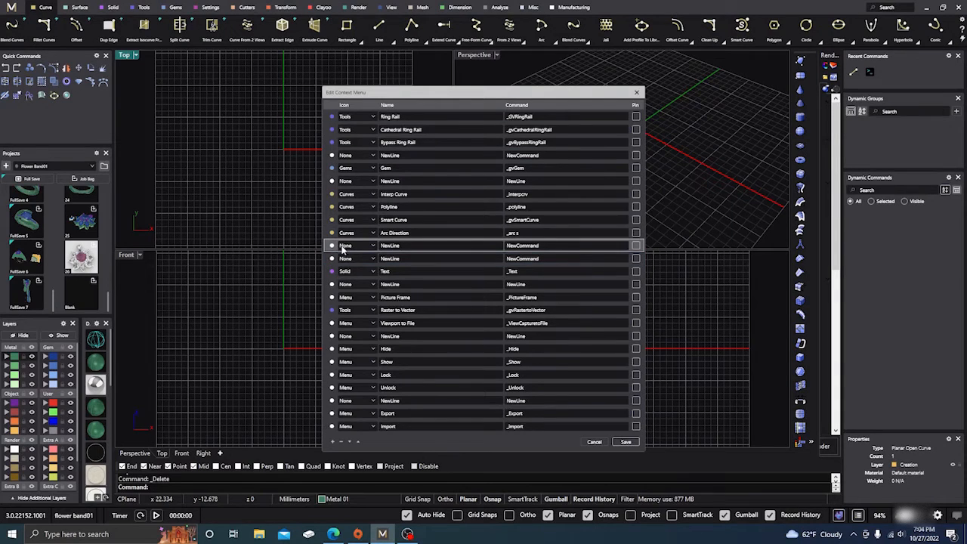
Make the blank row a Curves entry named circle running _circle, and save
click(371, 245)
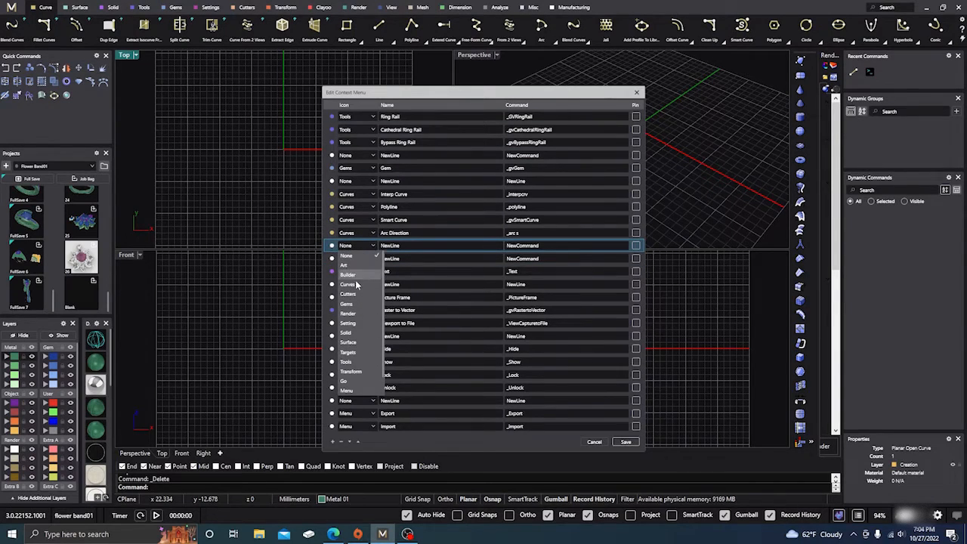
click(347, 284)
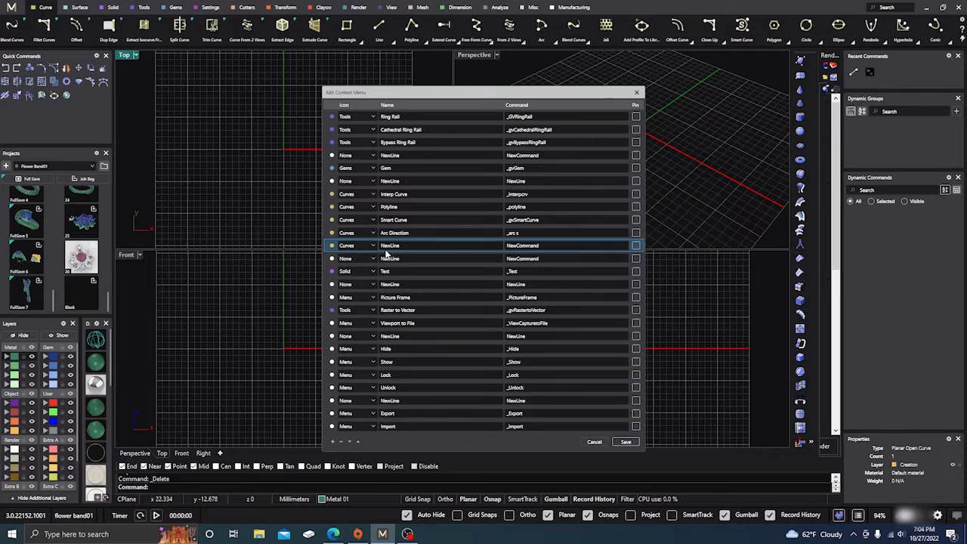
mouse_move(479, 253)
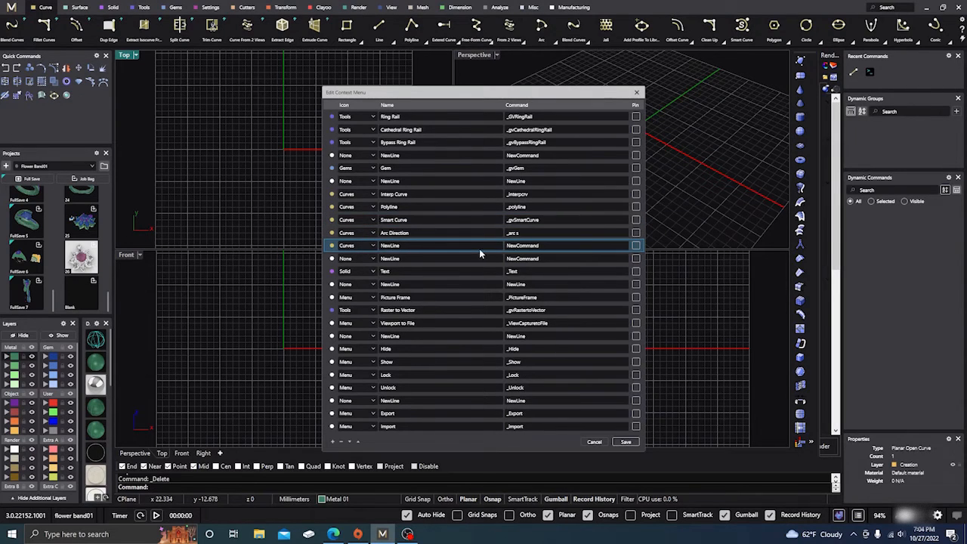
double_click(389, 245)
text(C)
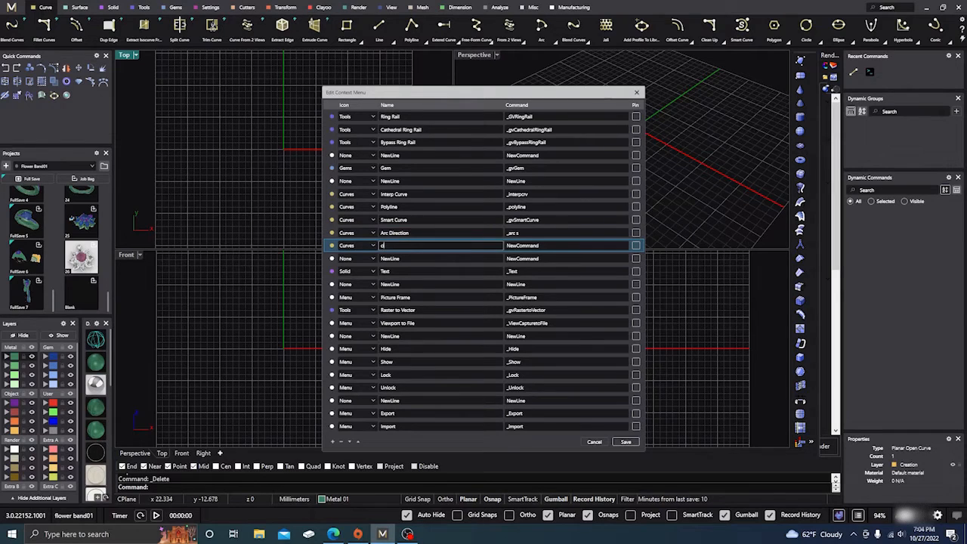
text(ircle)
click(565, 245)
text(_c)
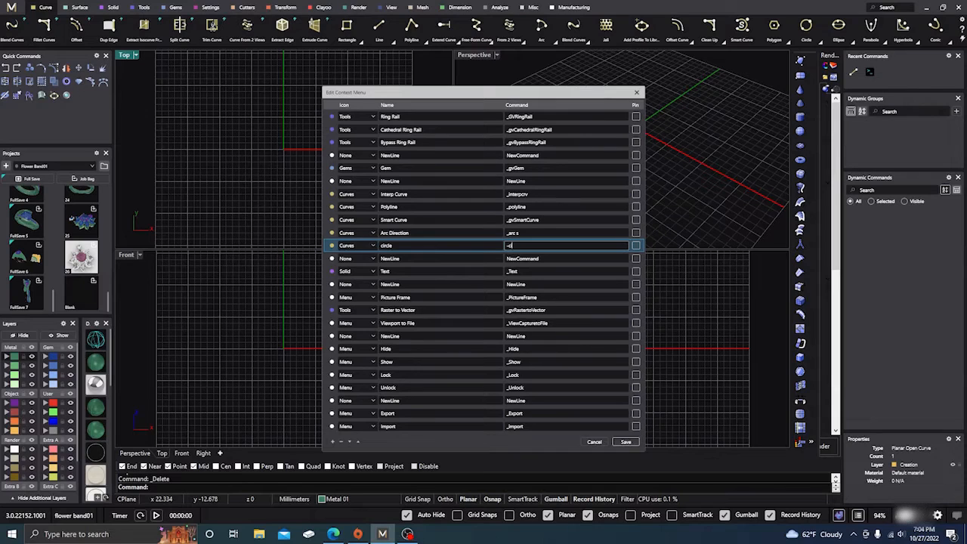
text(ircle)
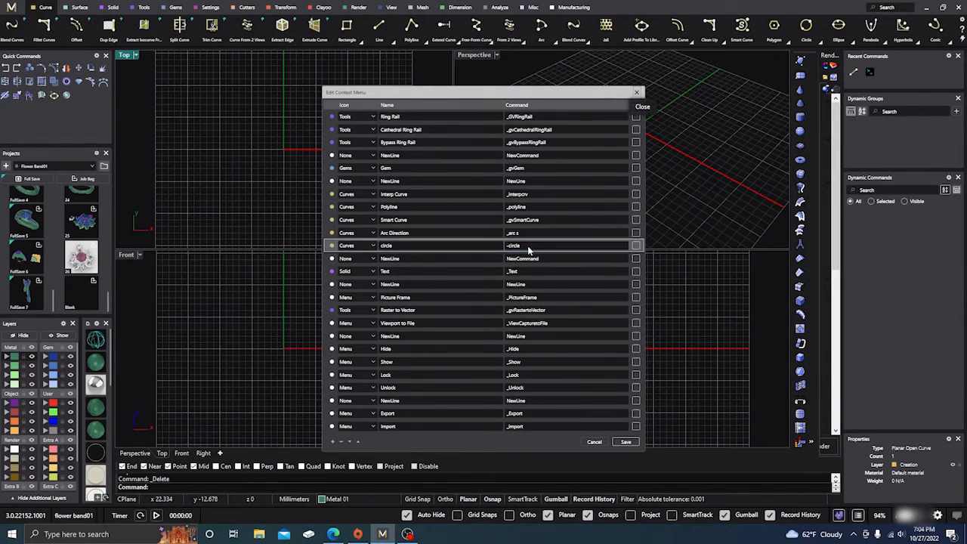
click(625, 442)
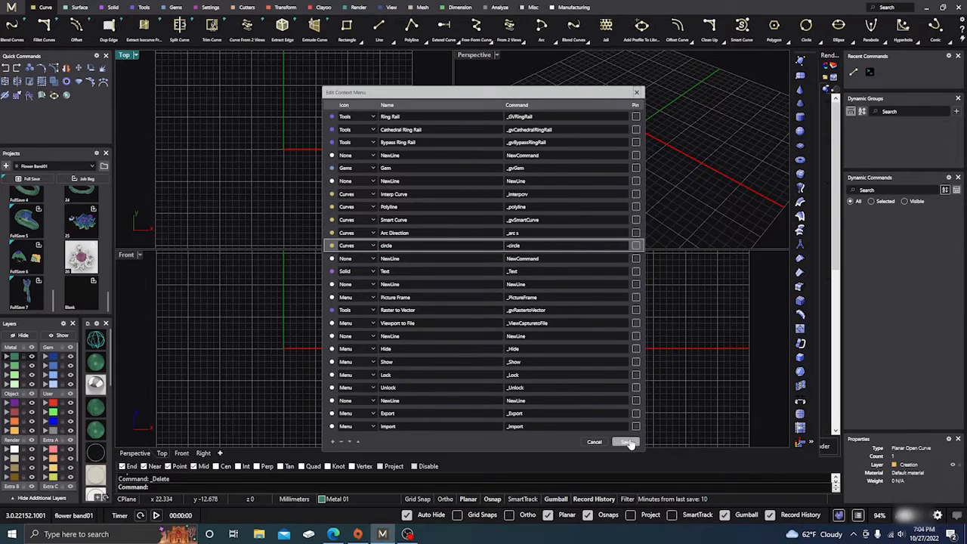
click(626, 442)
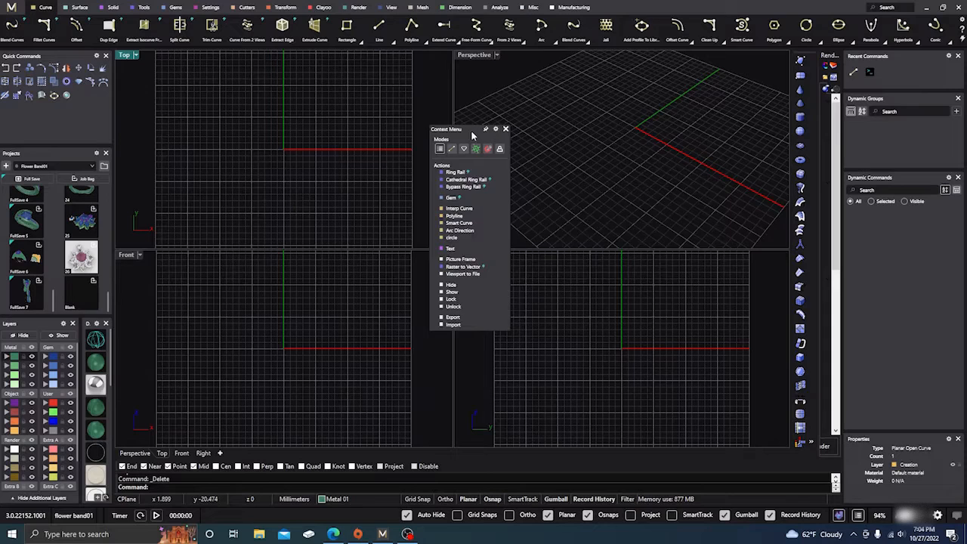
Move the Context Menu panel aside and launch the new circle entry
drag(445, 129, 672, 121)
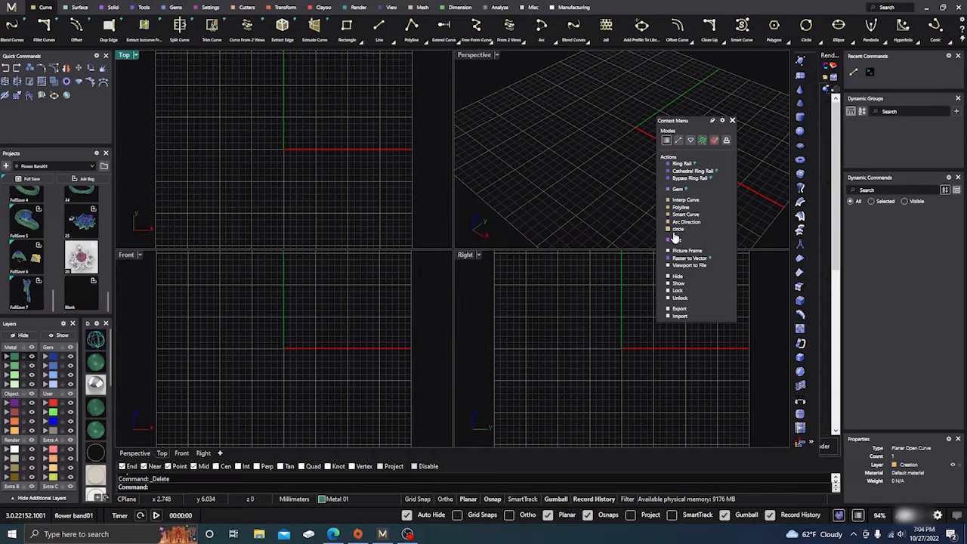
click(677, 229)
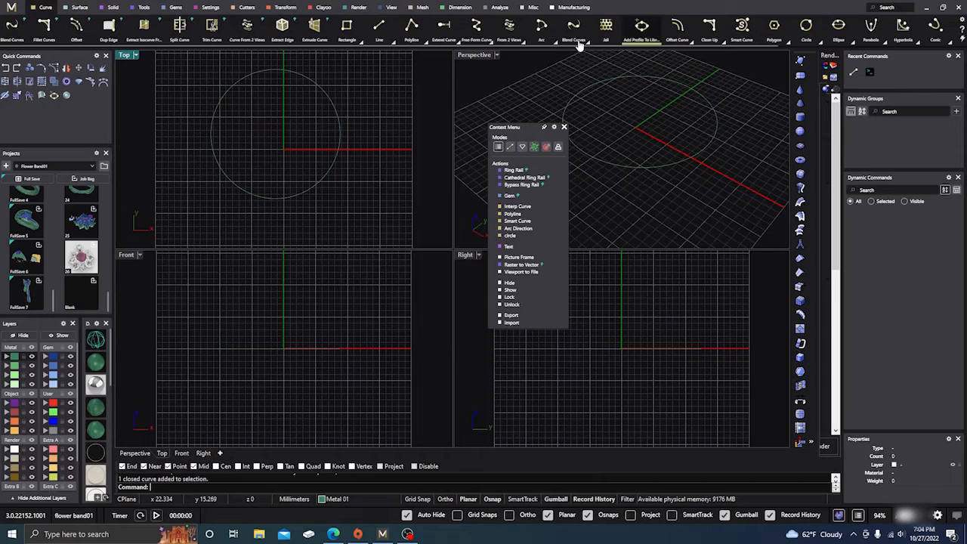
mouse_move(309, 173)
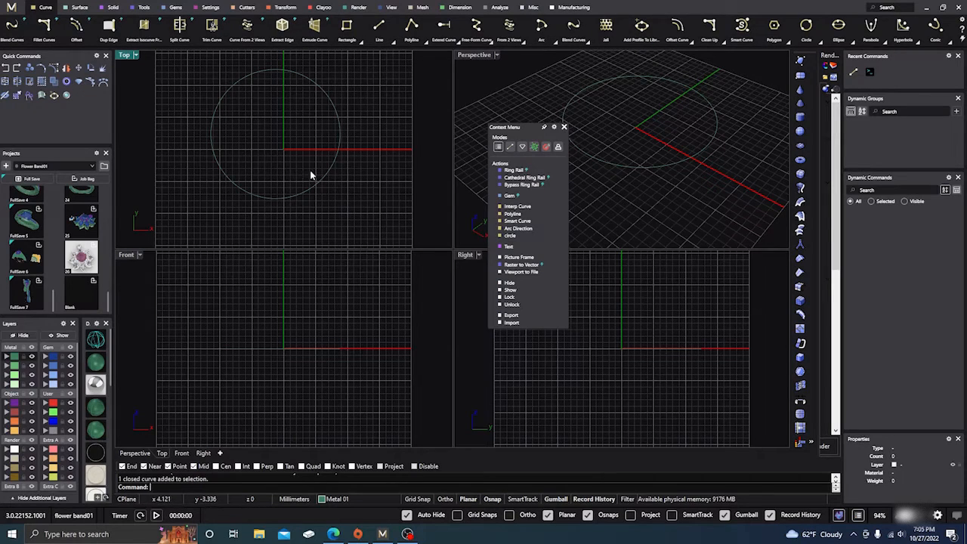
mouse_move(520, 260)
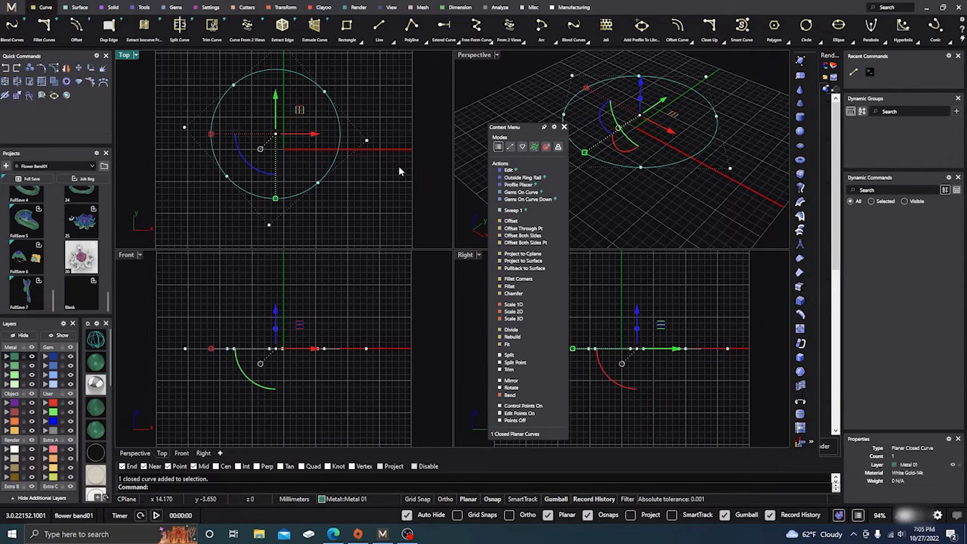
mouse_move(398, 120)
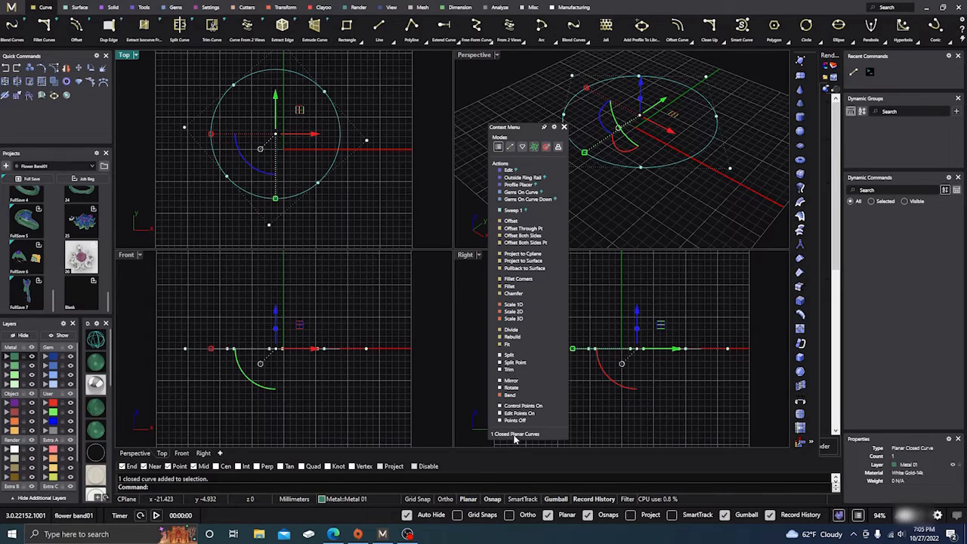
mouse_move(538, 159)
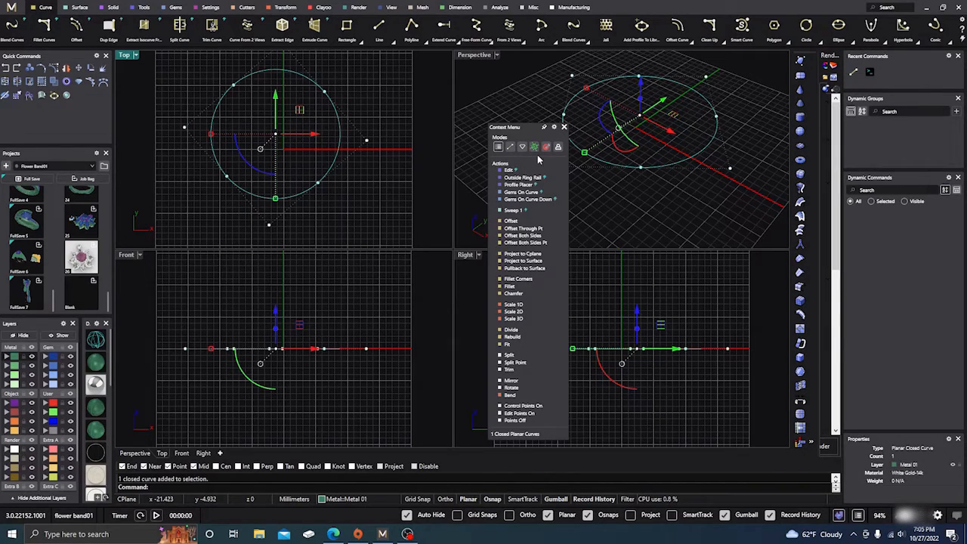
mouse_move(553, 127)
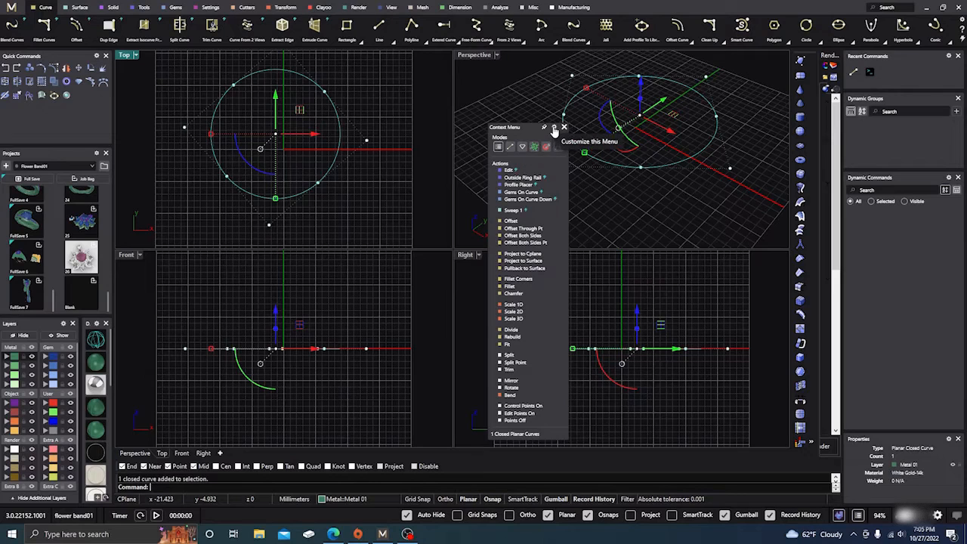
mouse_move(514, 288)
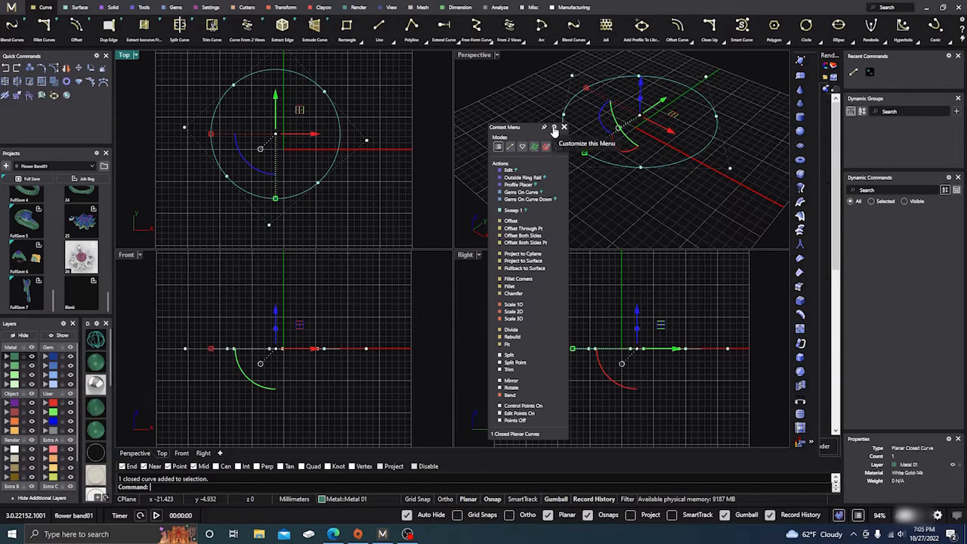
Open Customize this Menu for the Closed Planar Curves context menu
click(586, 143)
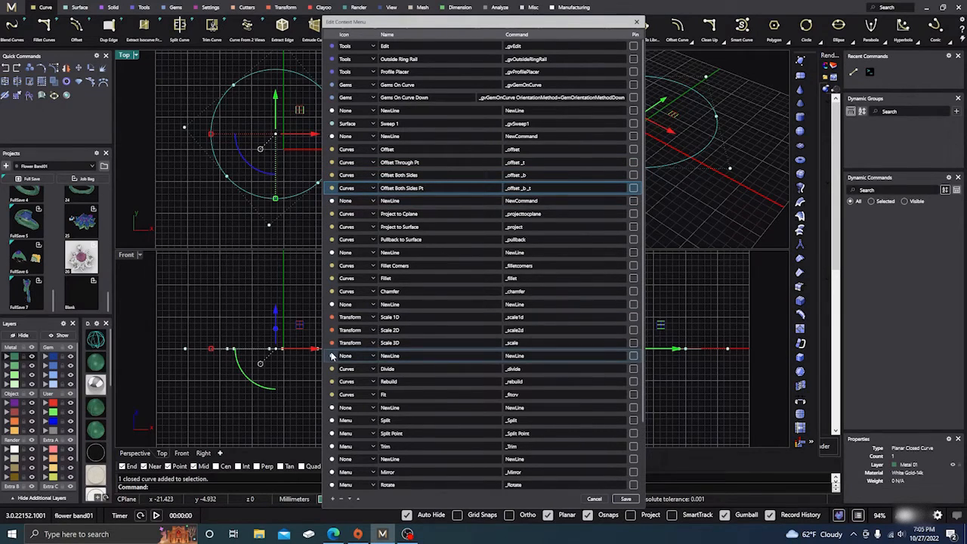
mouse_move(339, 484)
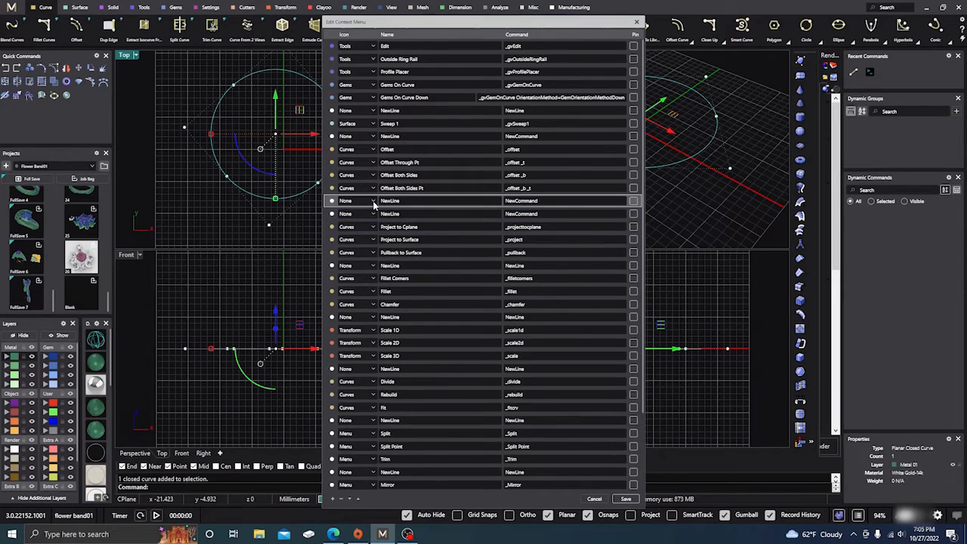
Set the row after Offset Both Sides Pt to Curves, named line, running _line, and save
click(371, 200)
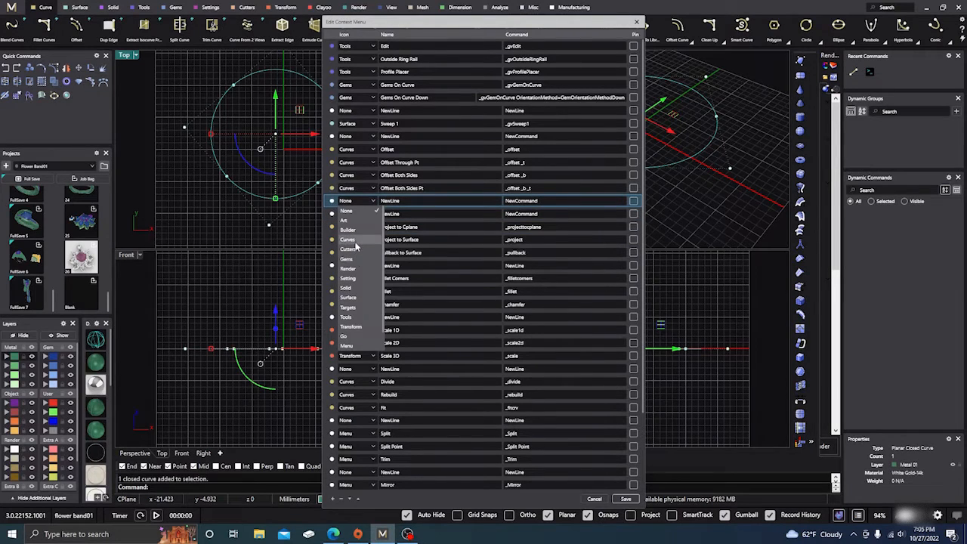
click(355, 239)
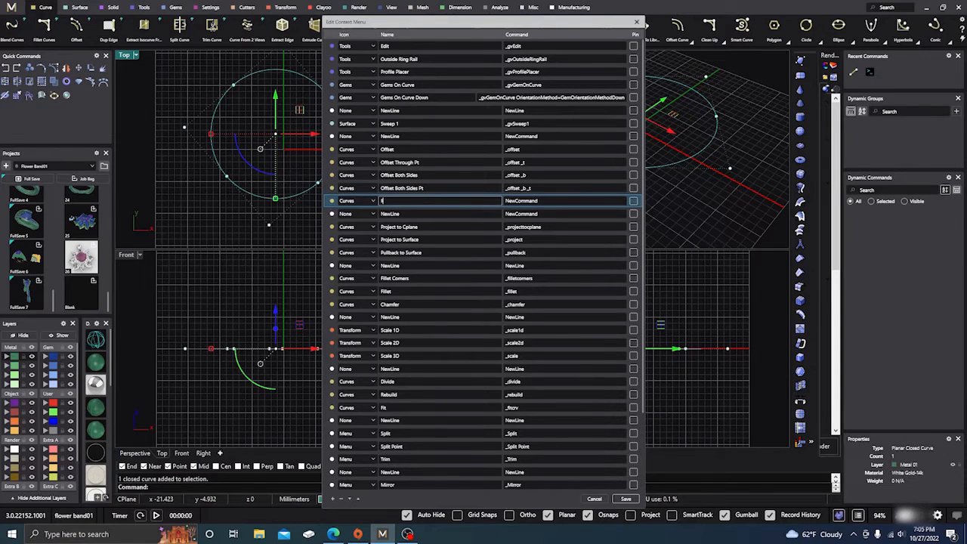
text(ine)
click(565, 200)
text(_)
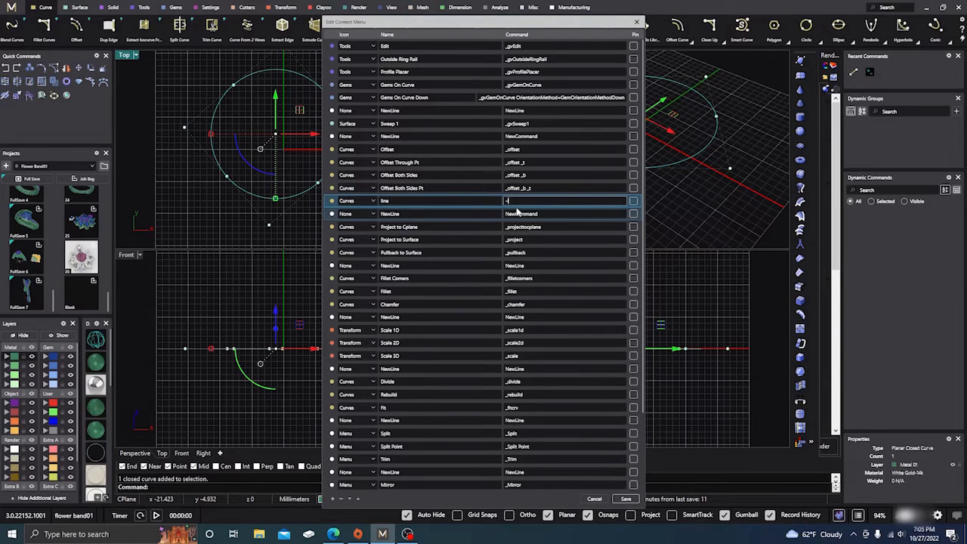
text(line)
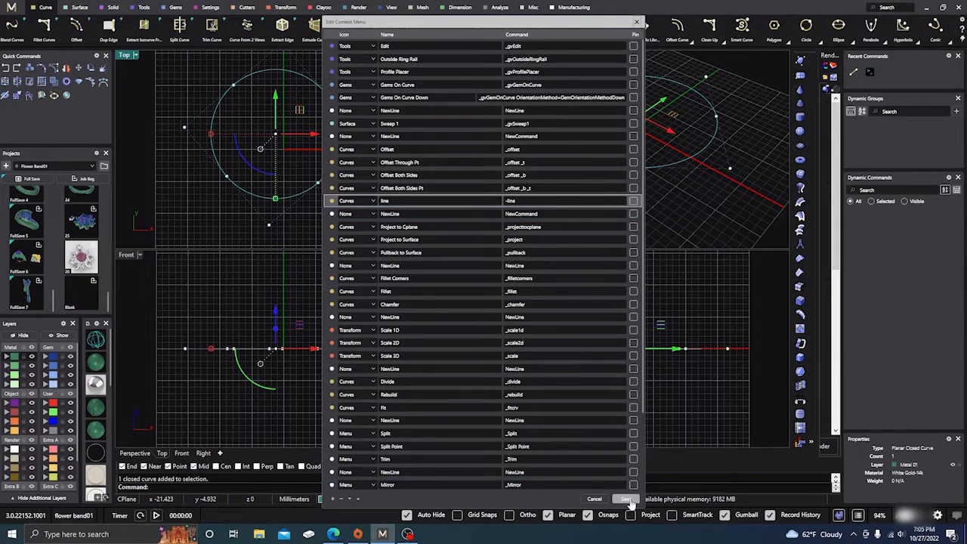
click(626, 499)
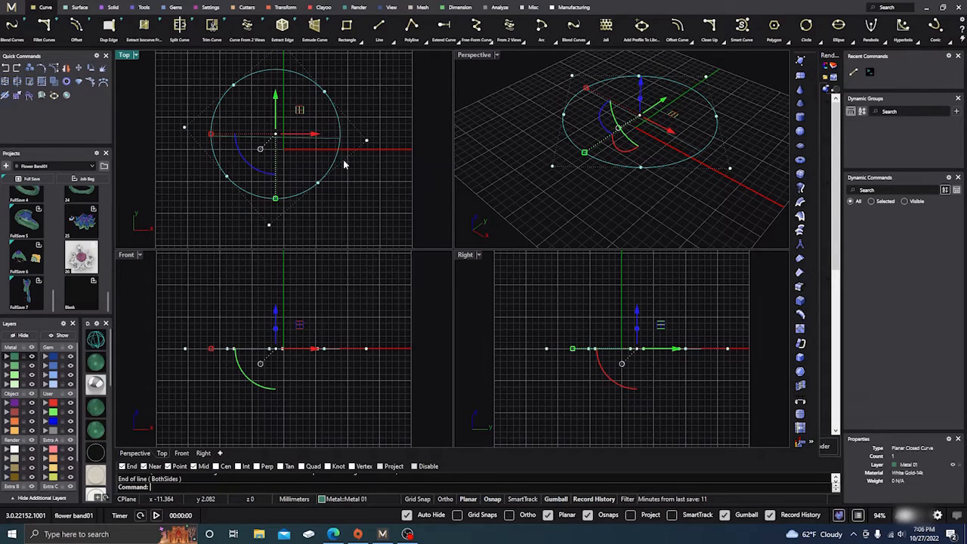
mouse_move(517, 190)
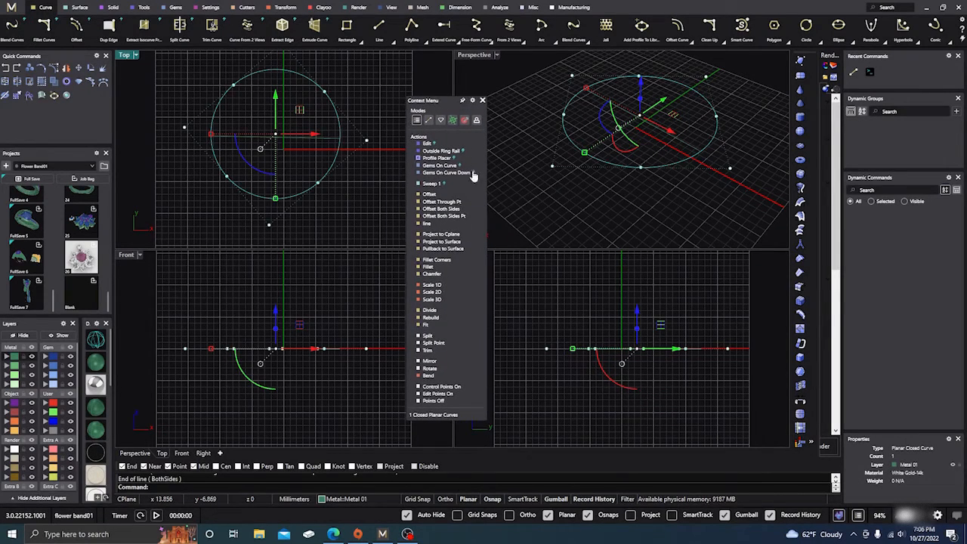
mouse_move(549, 221)
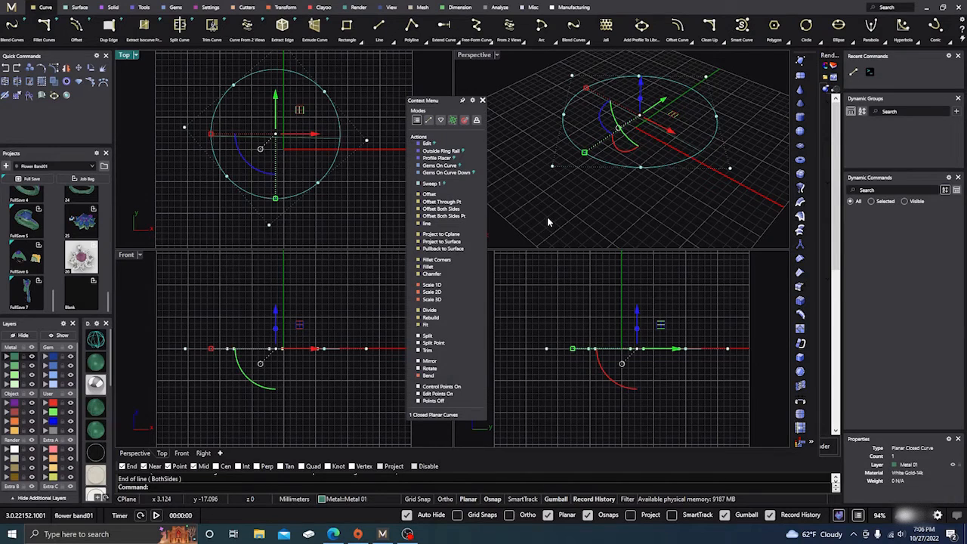
mouse_move(535, 302)
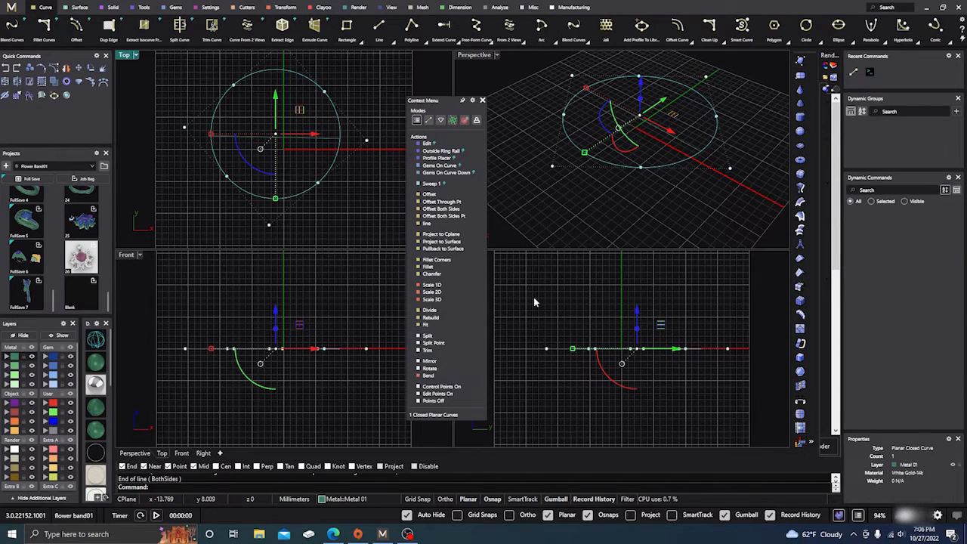